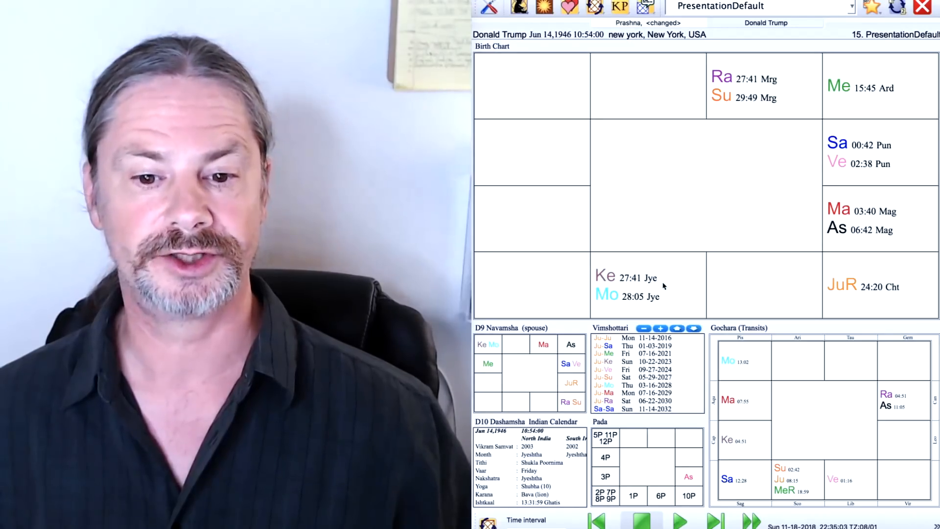
mouse_move(657, 299)
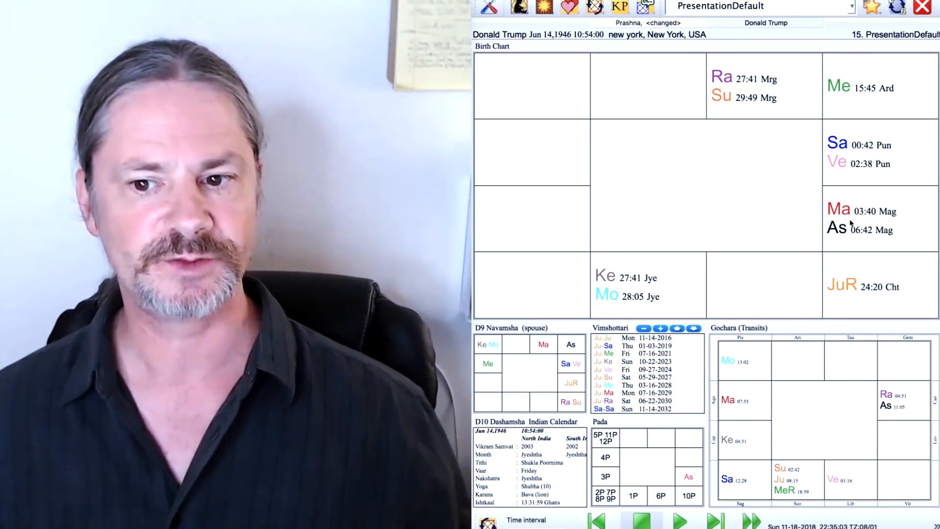
mouse_move(856, 112)
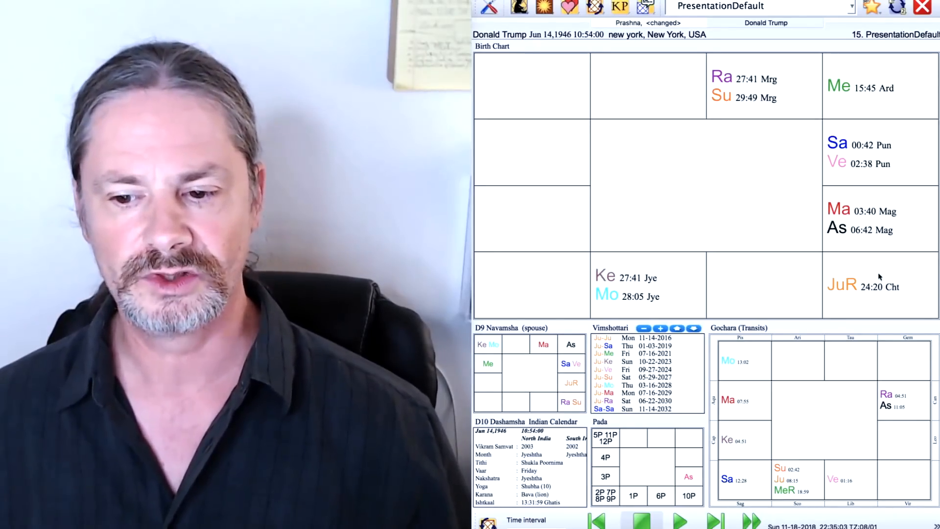
mouse_move(865, 171)
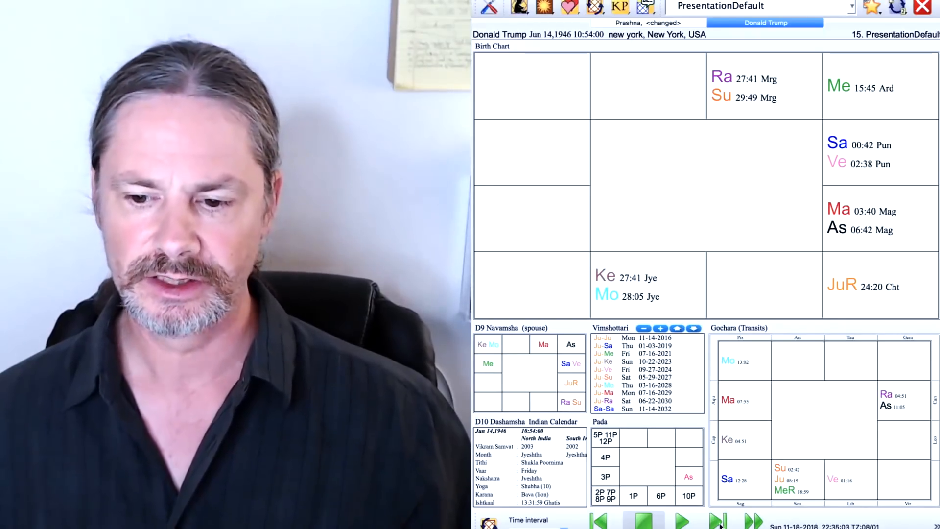
- Step Trump's transits forward week by week into January 2019, then switch to the Prashna chart
left_click(715, 520)
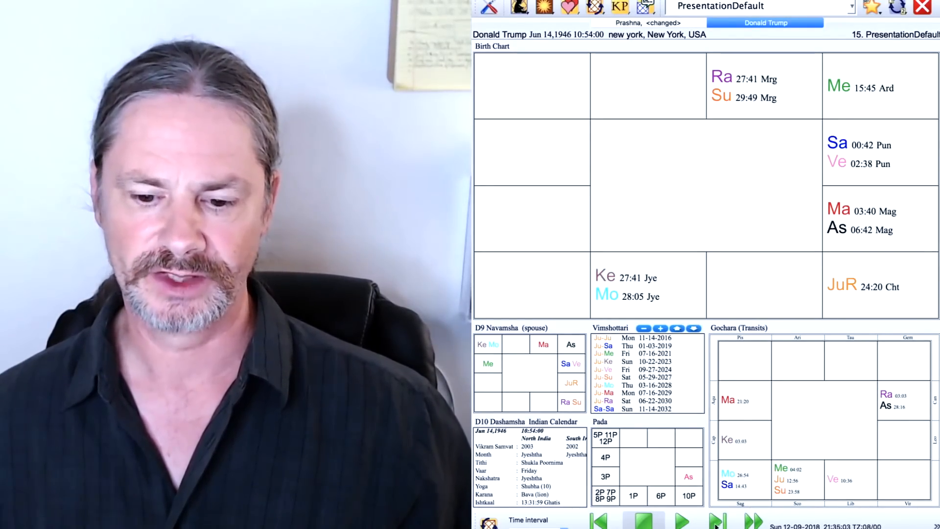
left_click(716, 520)
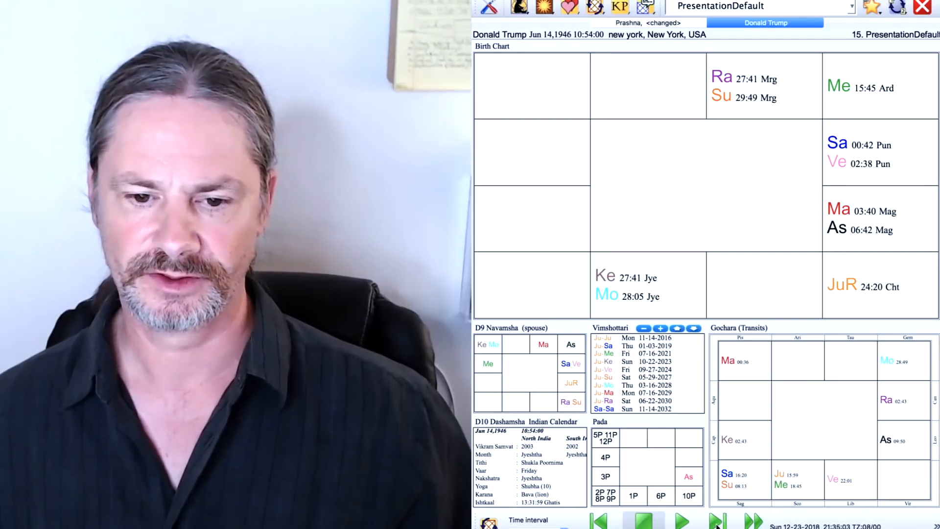
left_click(716, 521)
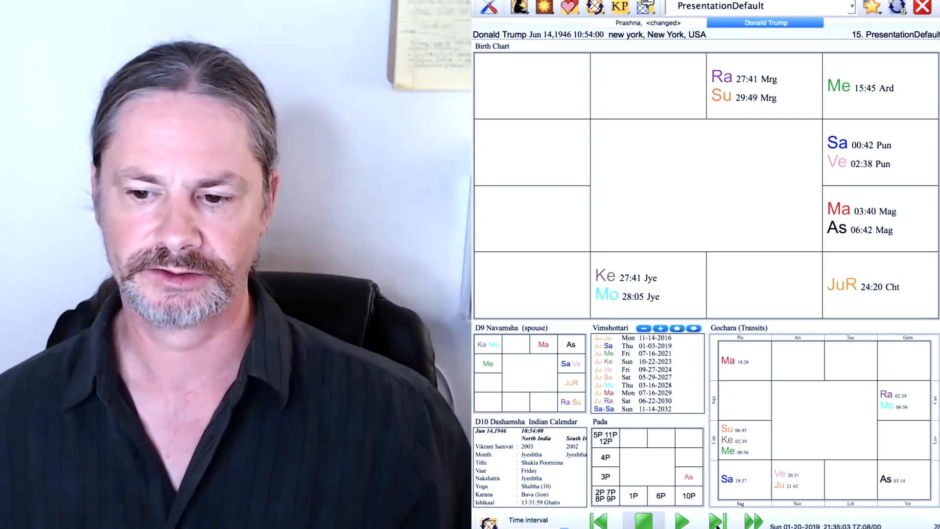
left_click(680, 520)
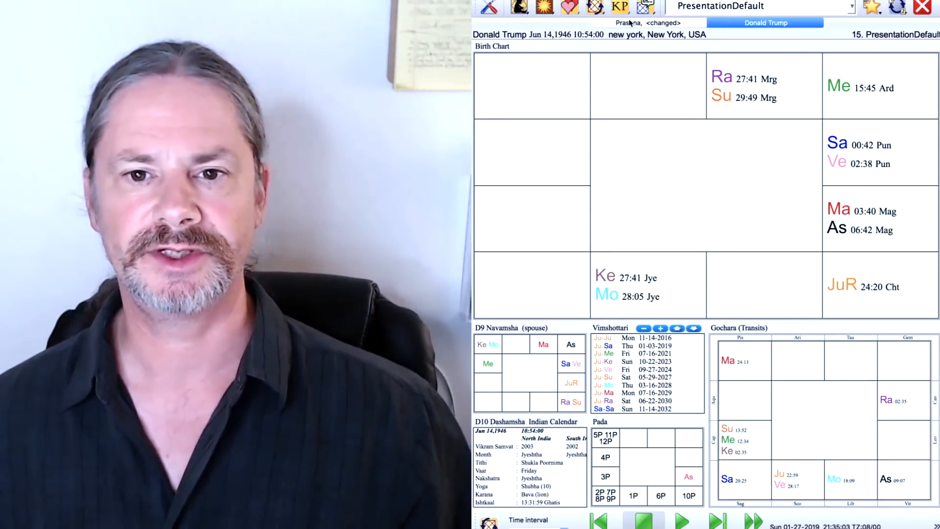
left_click(647, 22)
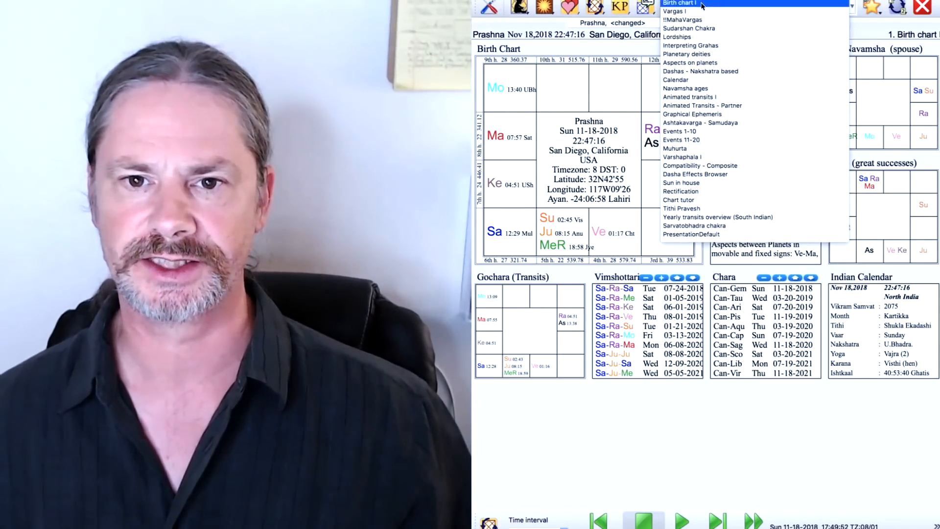
- Show the Prashna chart in PresentationDefault layout, step it weekly, and compare it against Trump's chart
left_click(690, 234)
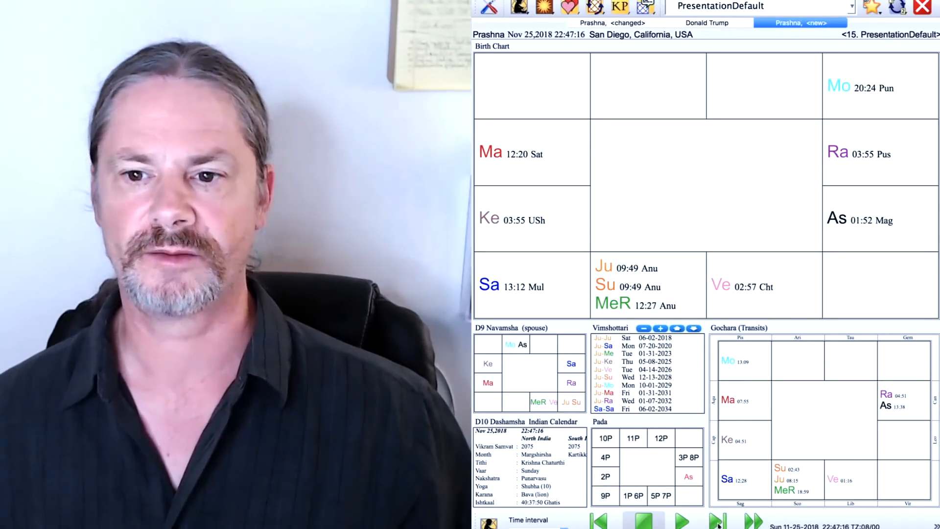
left_click(716, 521)
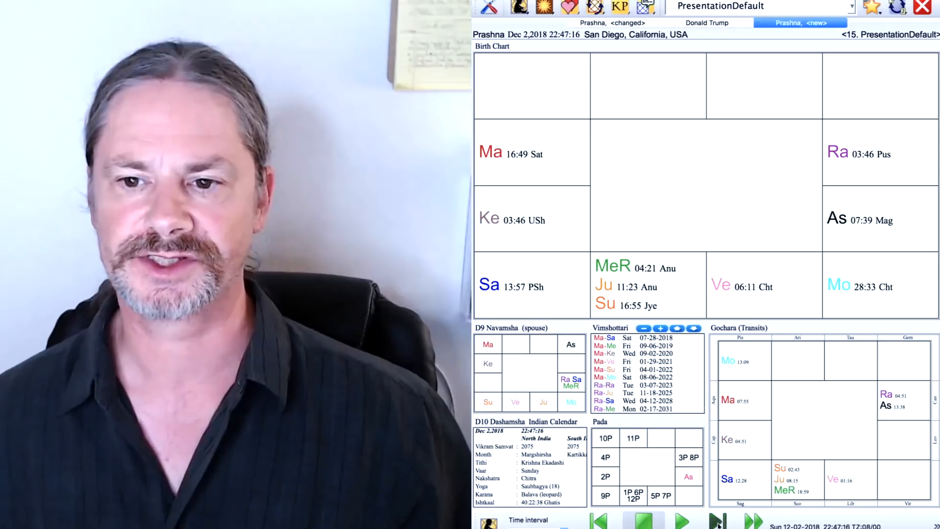
left_click(717, 520)
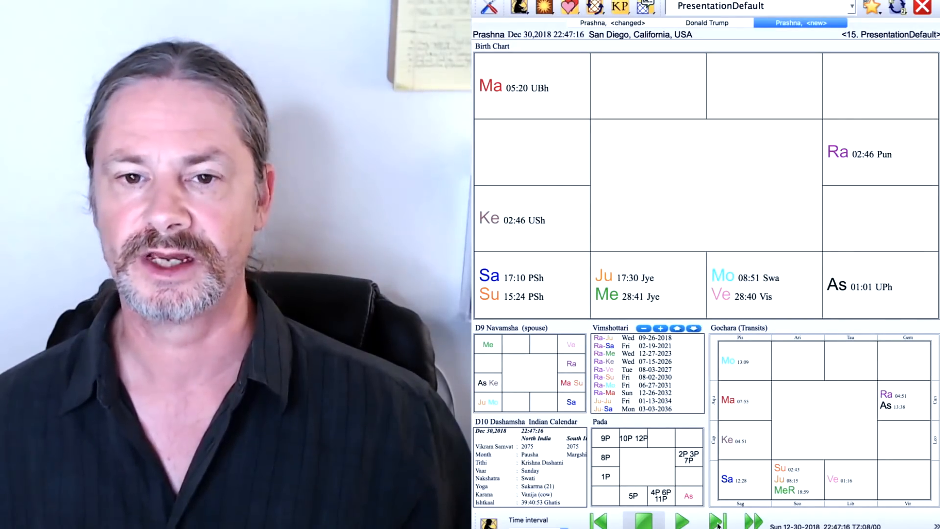
left_click(706, 22)
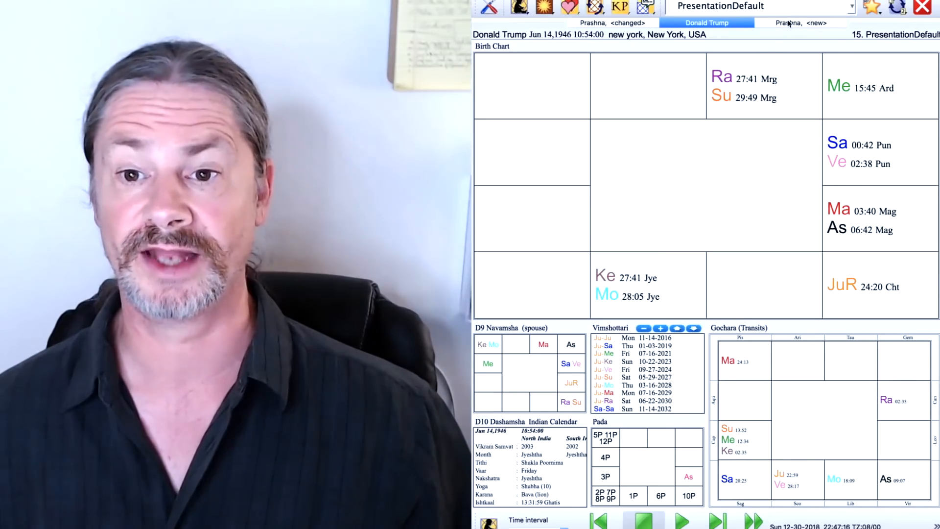
left_click(800, 23)
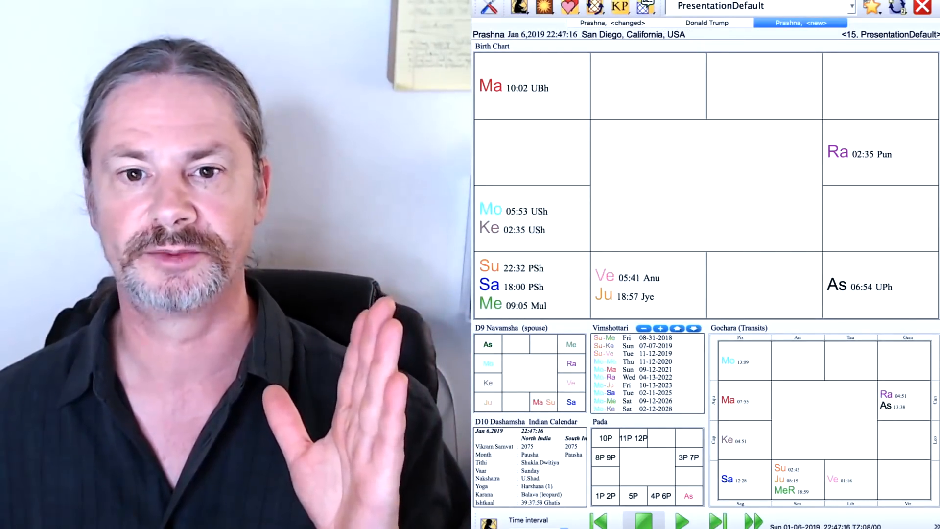
- Switch between Trump's 1946 birth chart and the January 6, 2019 Prashna chart, ending on Trump's
left_click(706, 22)
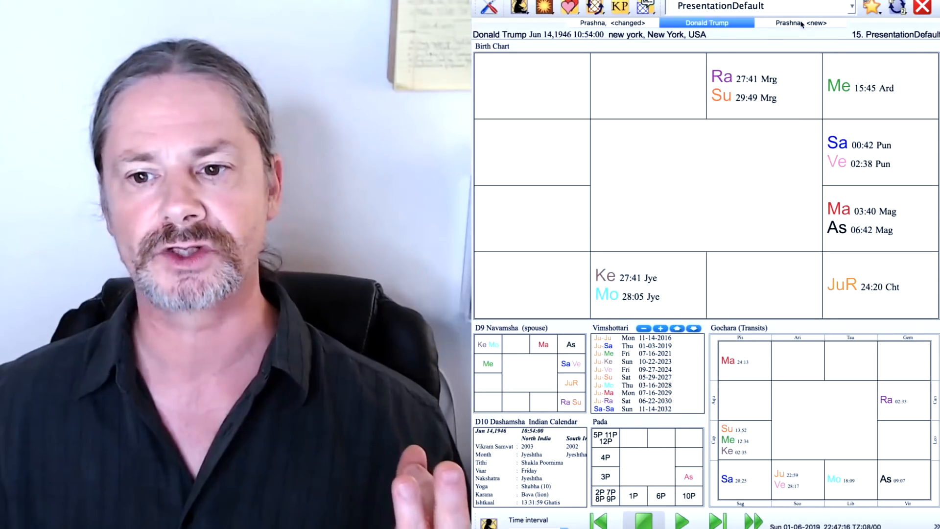
left_click(801, 23)
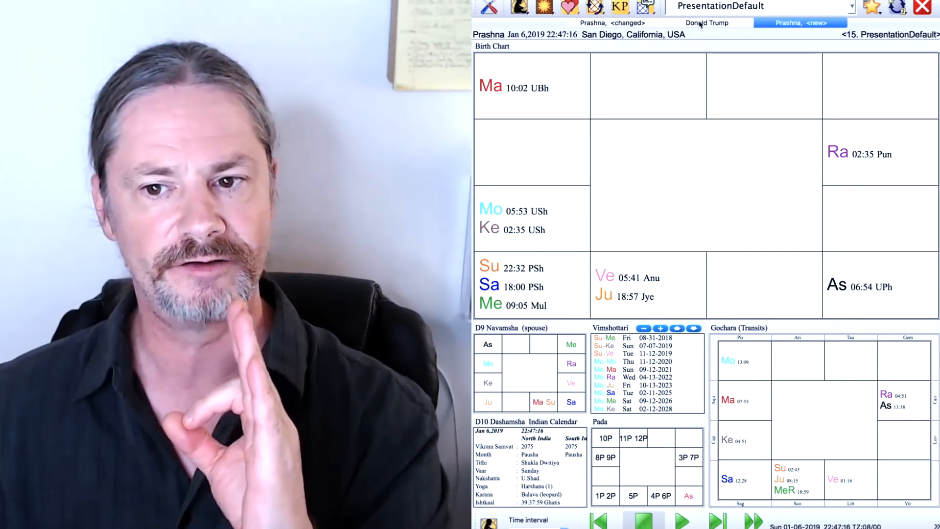
left_click(706, 23)
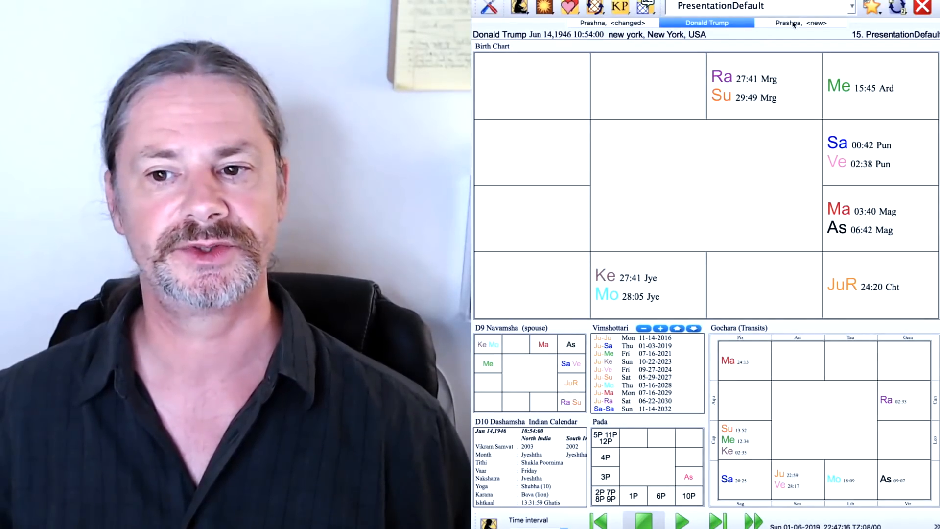
- Set the Prashna chart to March 17, 2019, then return to Trump's birth chart
left_click(799, 23)
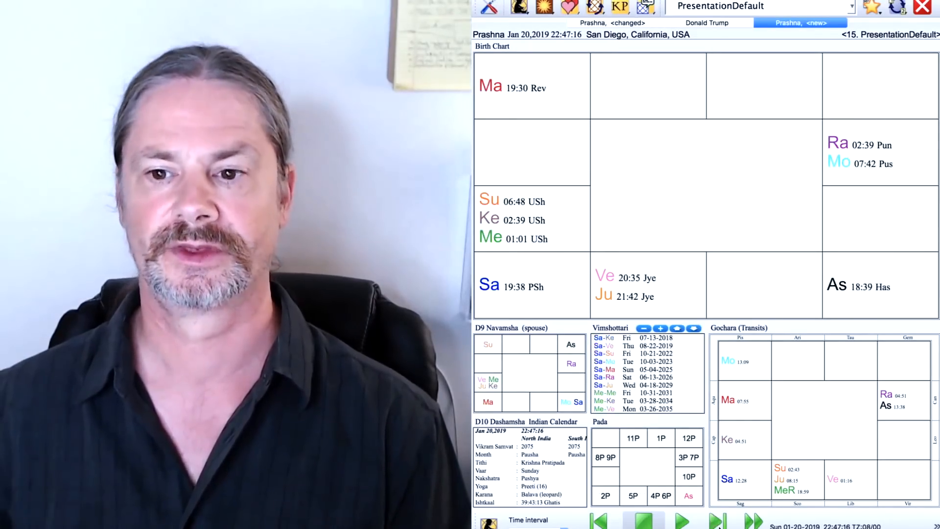
left_click(680, 520)
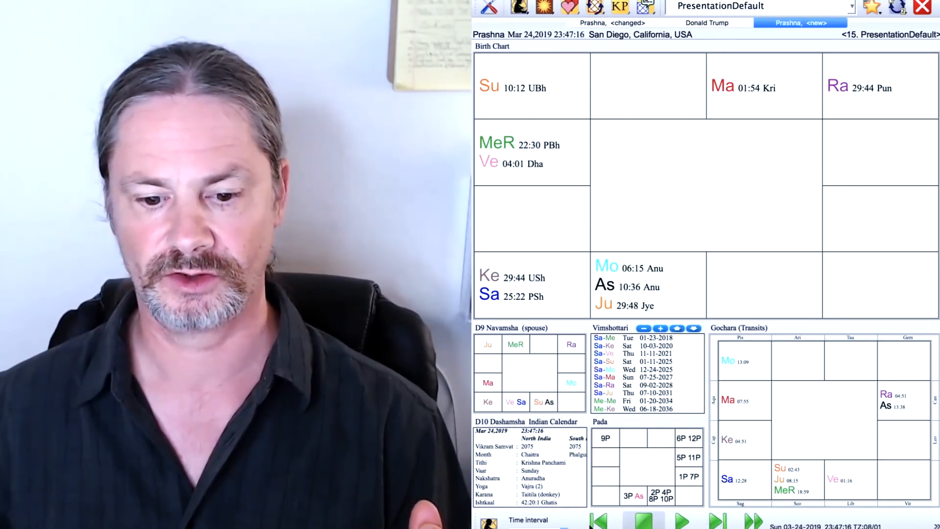
left_click(597, 520)
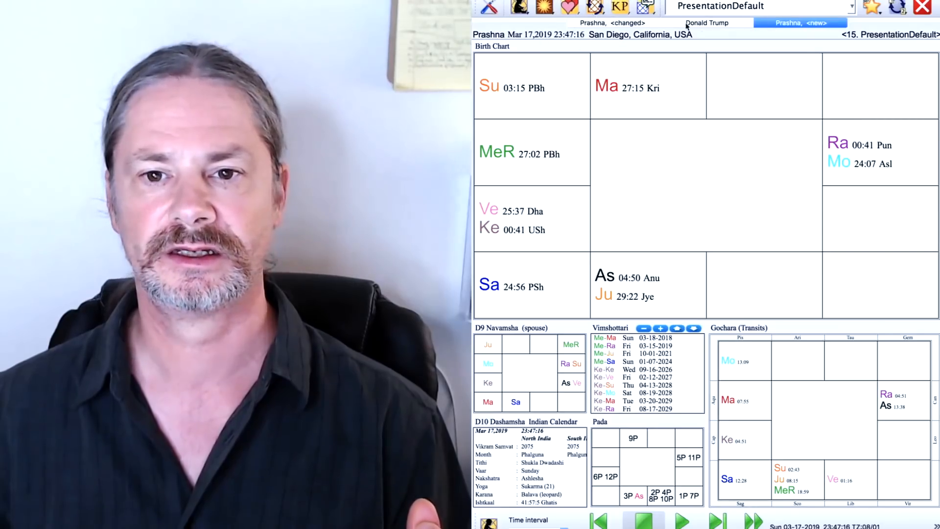
left_click(706, 23)
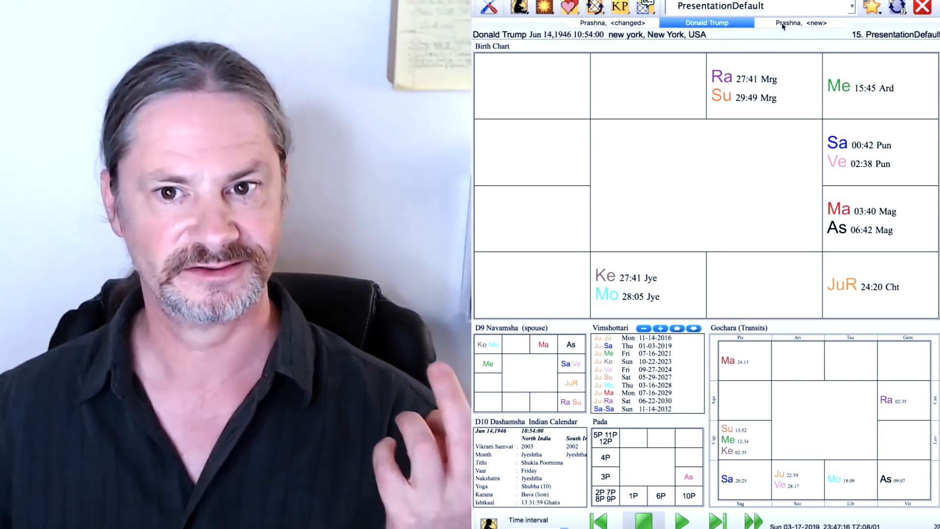
- Reopen the Prashna chart and step it from February to March 24, then back to March 3, 2019
left_click(800, 23)
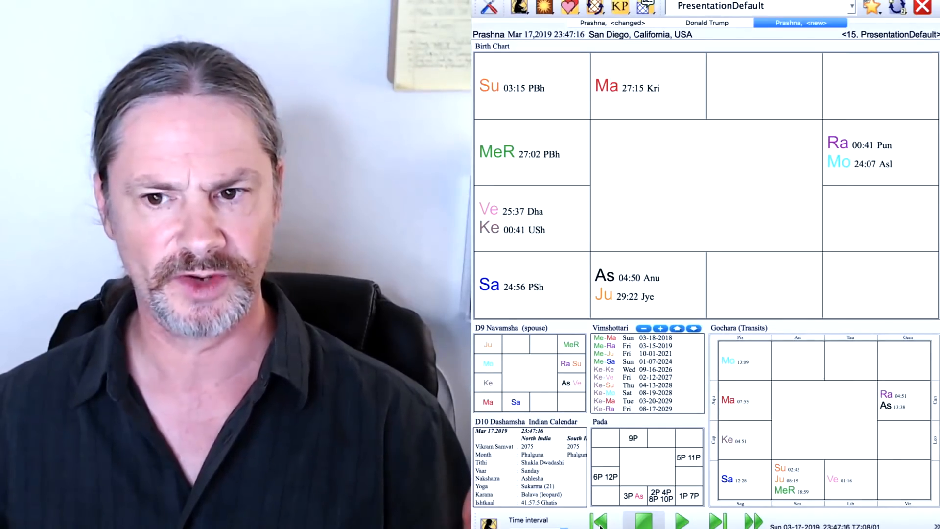
left_click(598, 520)
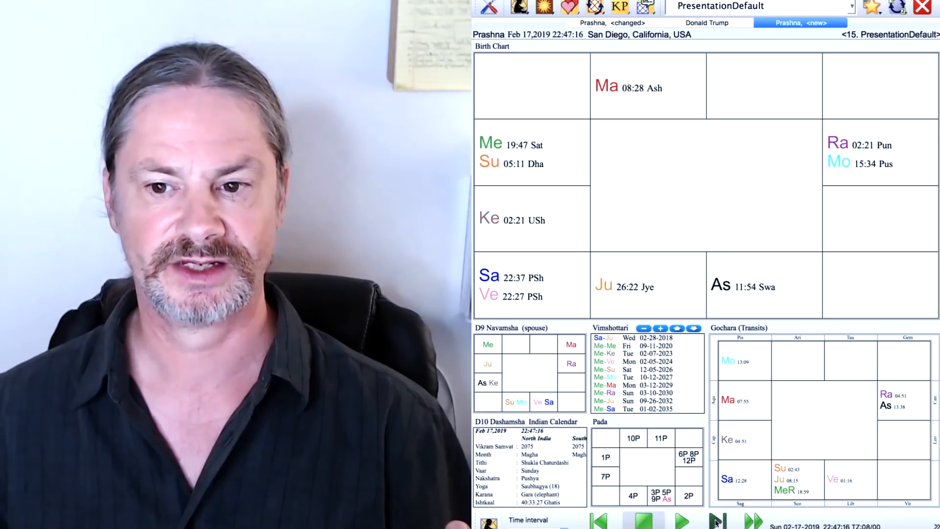
left_click(717, 520)
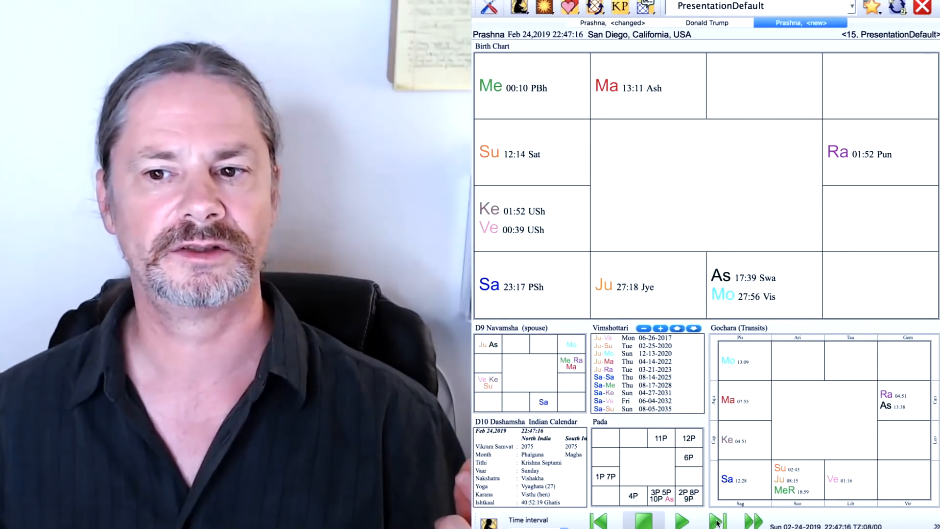
left_click(718, 520)
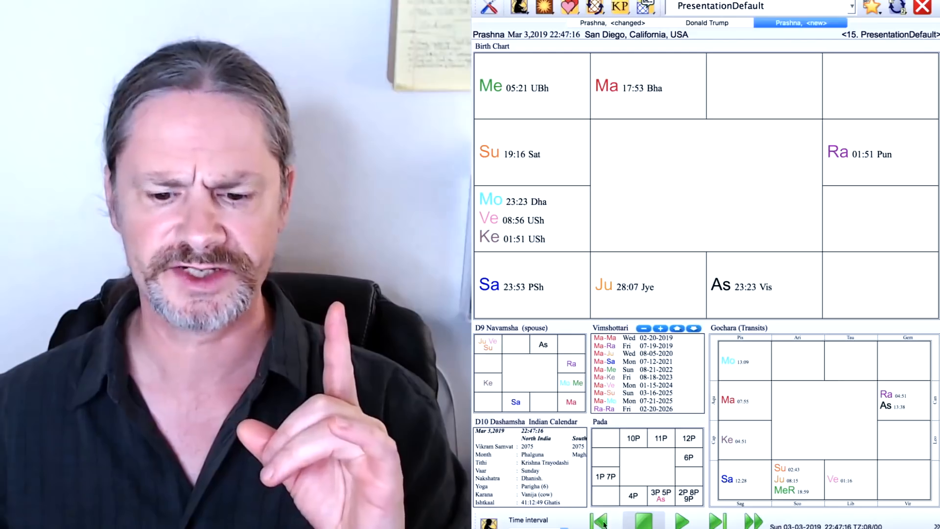
left_click(716, 520)
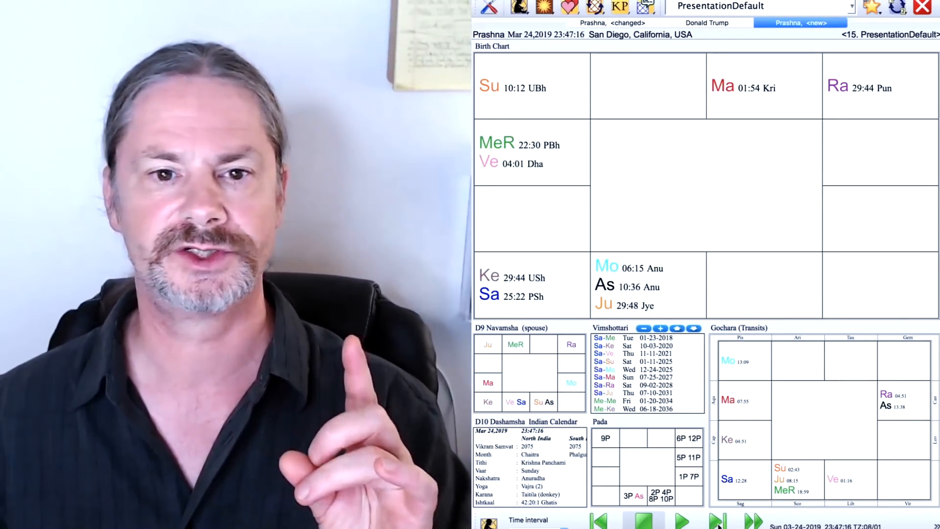
left_click(598, 520)
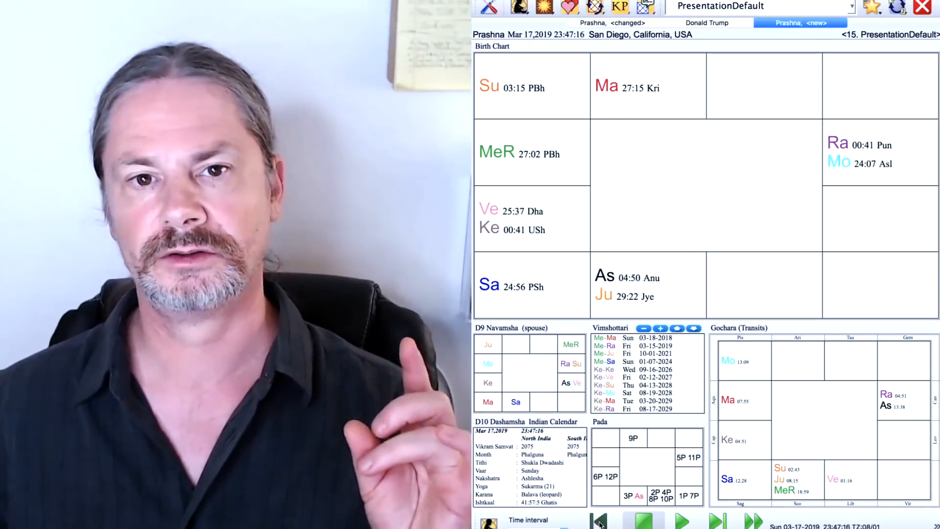
left_click(598, 520)
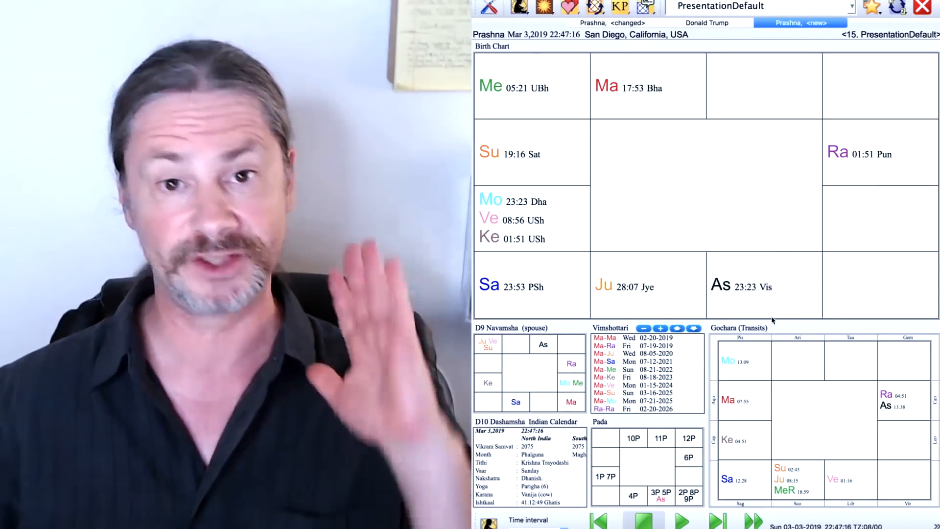
- Display Trump's June 14, 1946 New York natal chart again via the Donald Trump tab
left_click(706, 22)
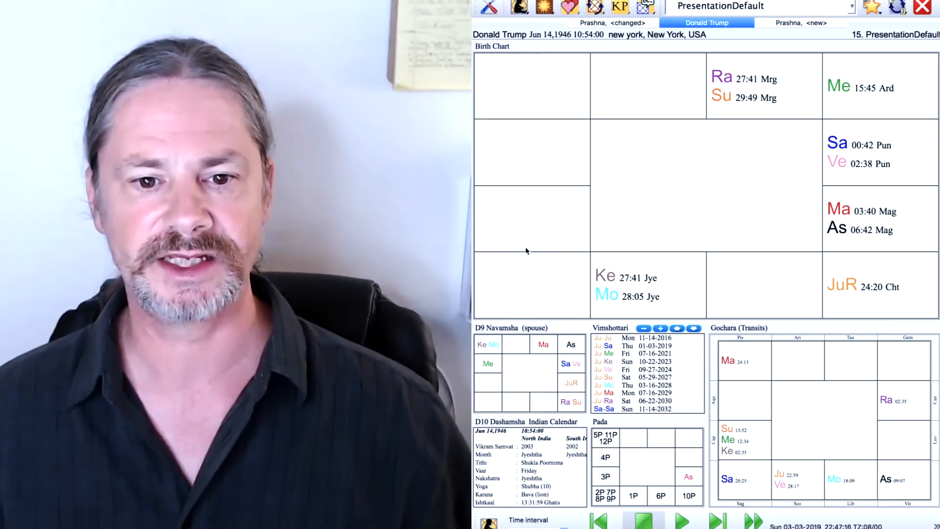
mouse_move(544, 244)
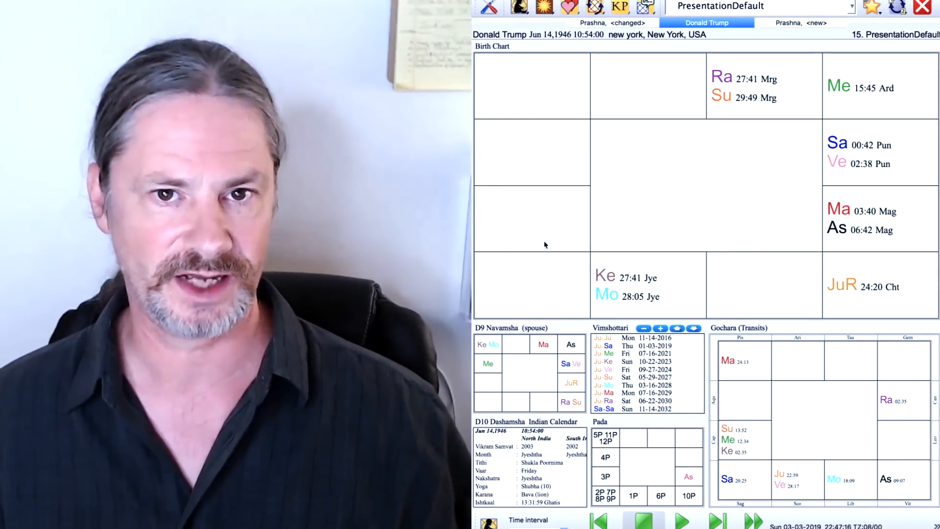